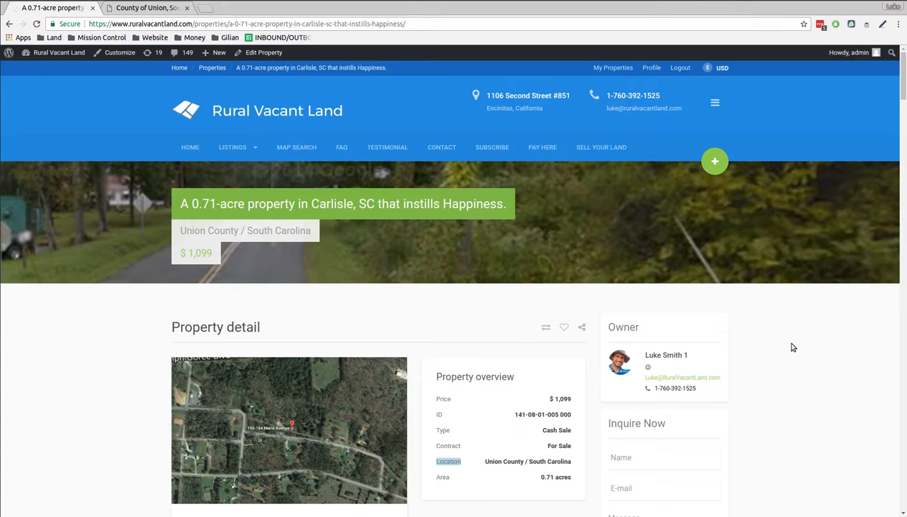
- From the County of Union Building Safety page, open the Permit Fee Schedule in a new tab
scroll(down, 3)
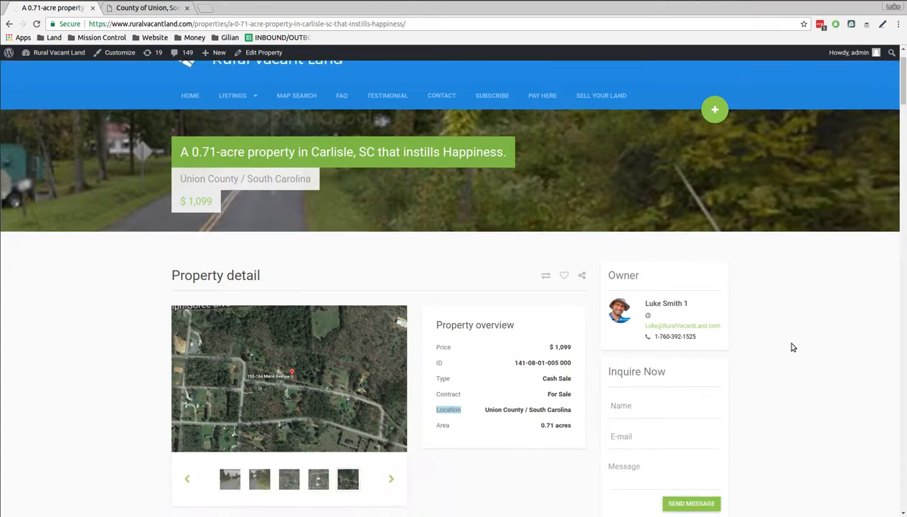
scroll(down, 3)
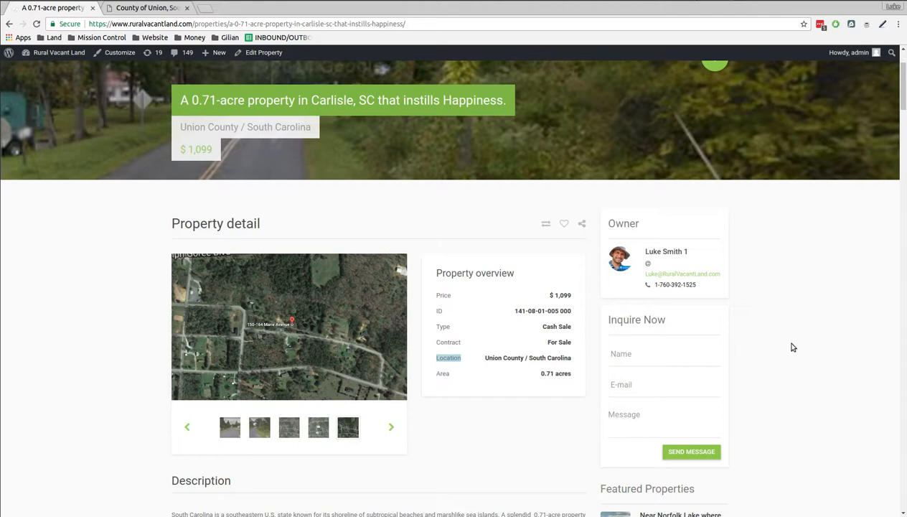
scroll(down, 3)
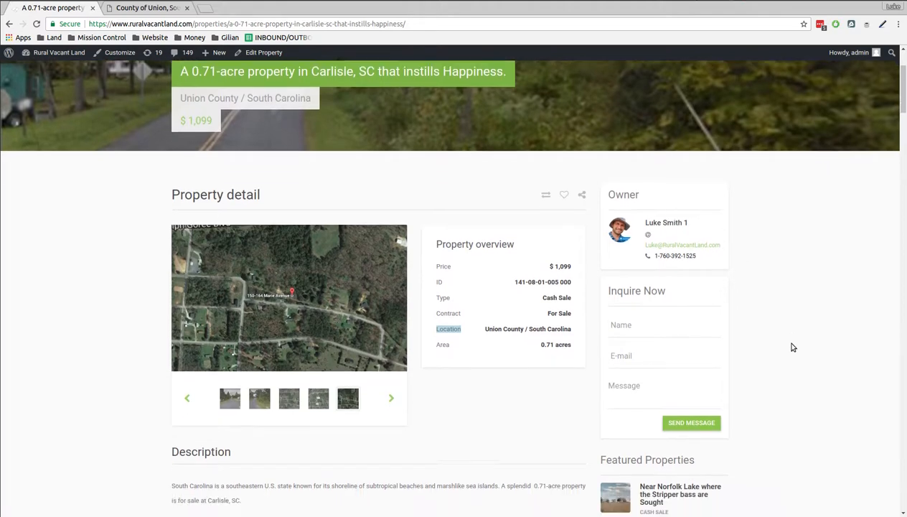
scroll(down, 3)
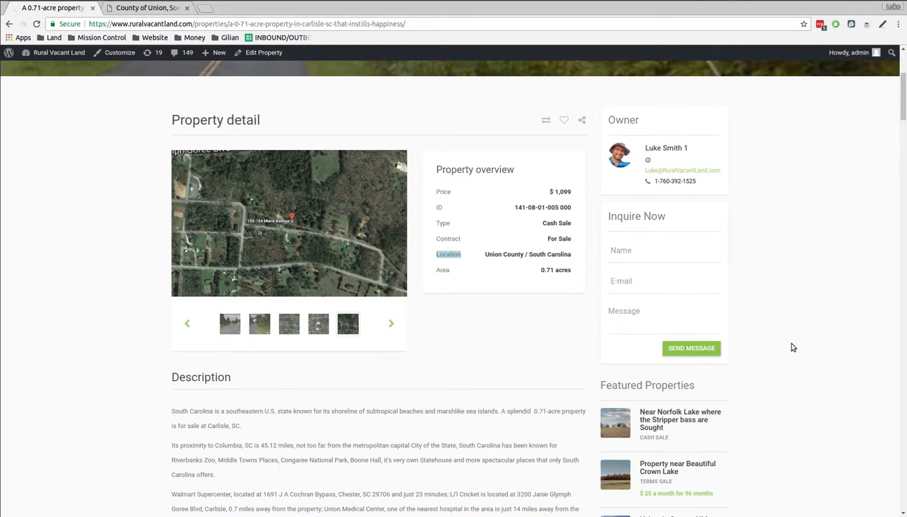
scroll(down, 3)
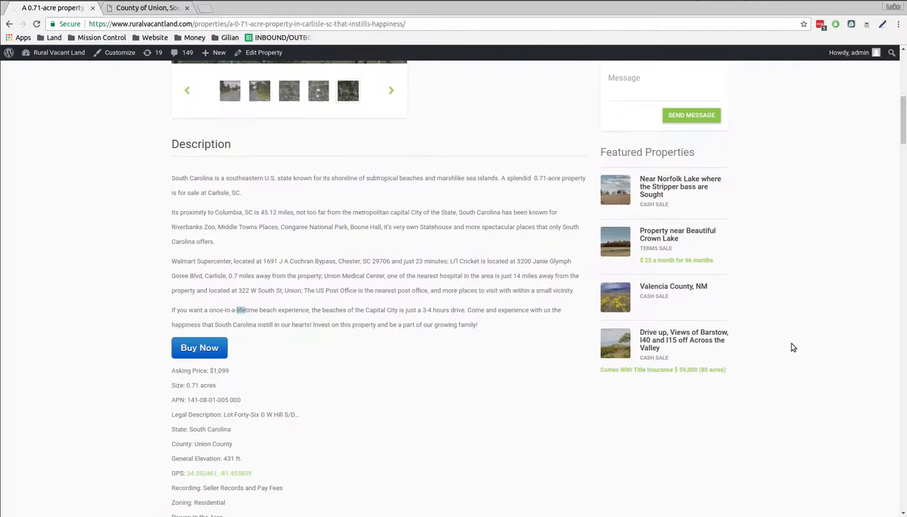
scroll(up, 3)
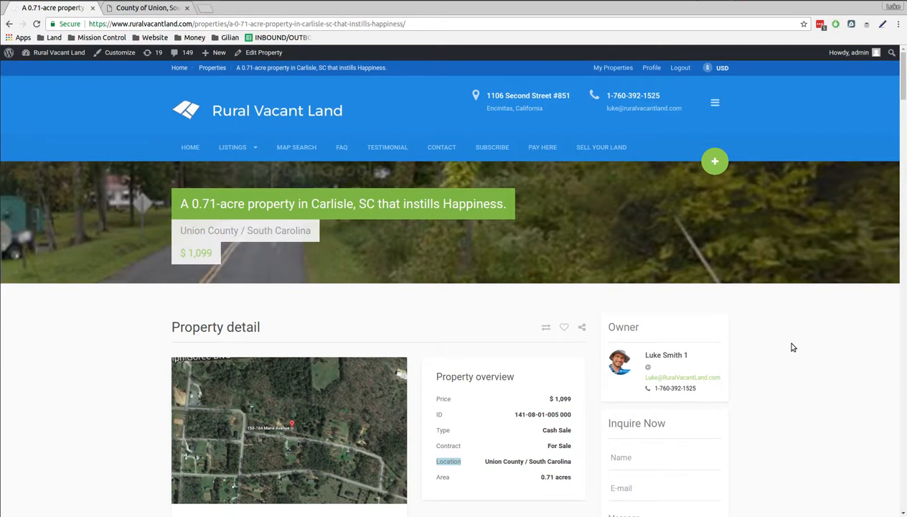
scroll(down, 3)
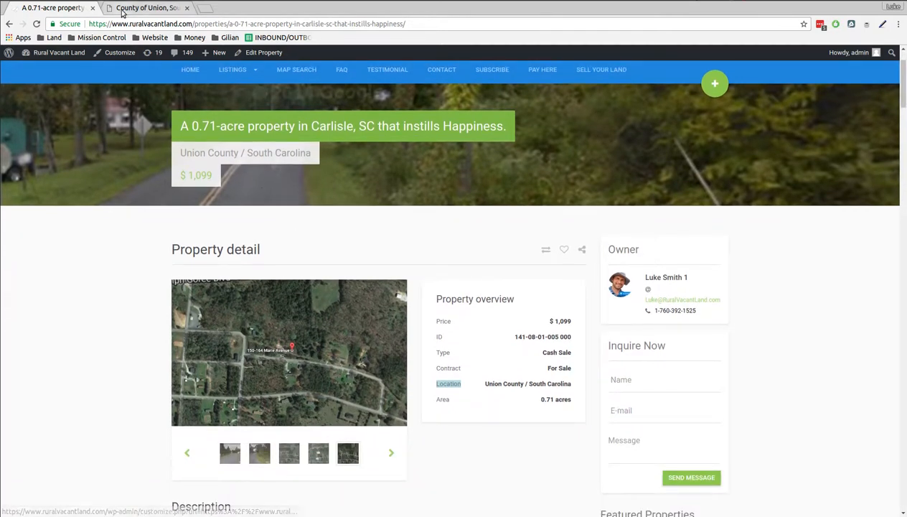
click(144, 7)
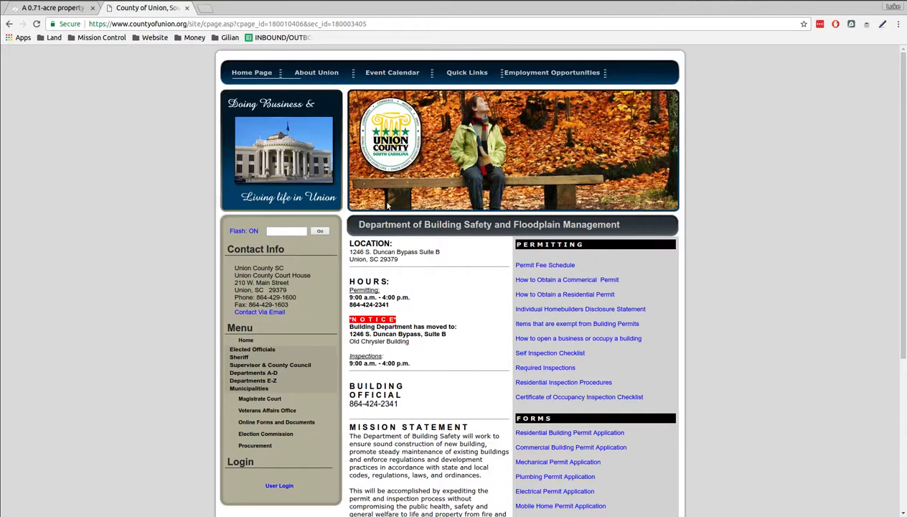
mouse_move(460, 295)
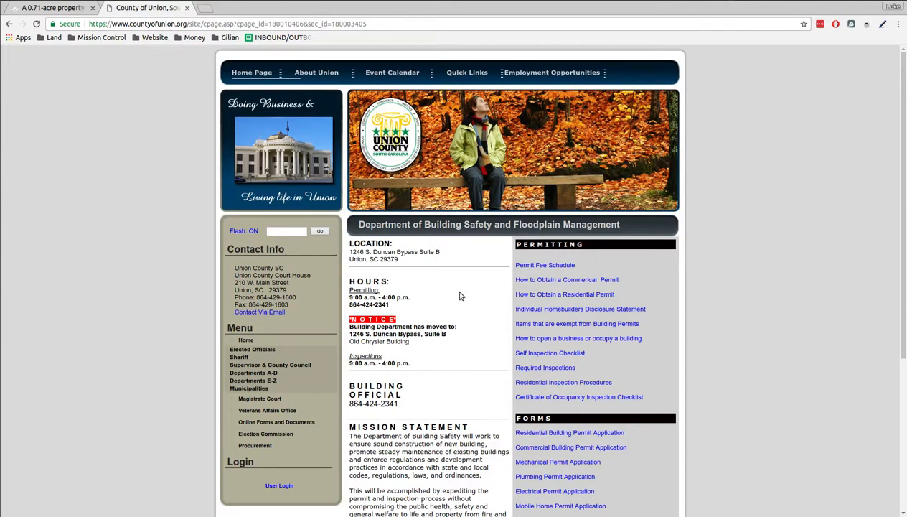
mouse_move(402, 313)
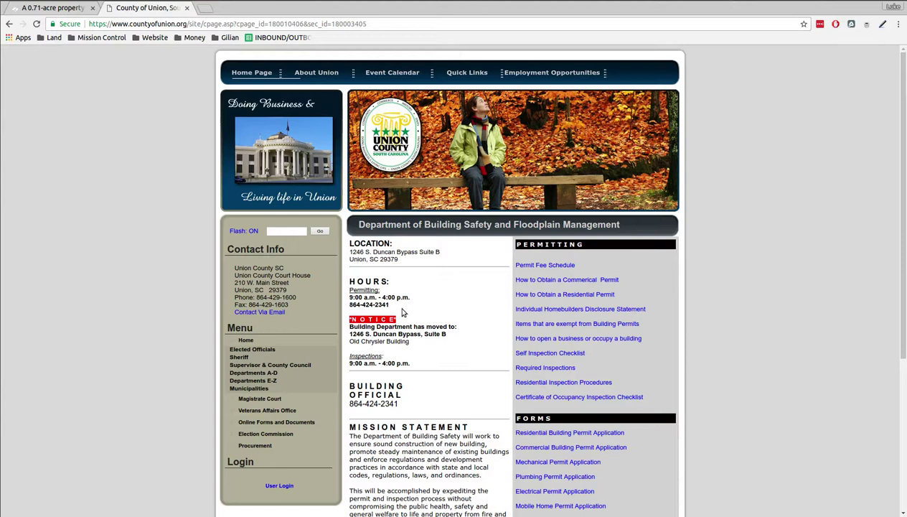
mouse_move(462, 340)
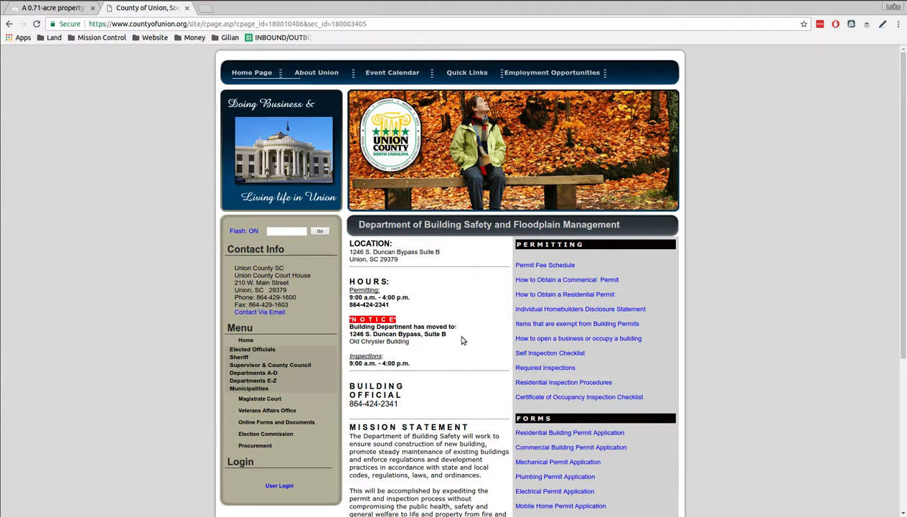
mouse_move(480, 299)
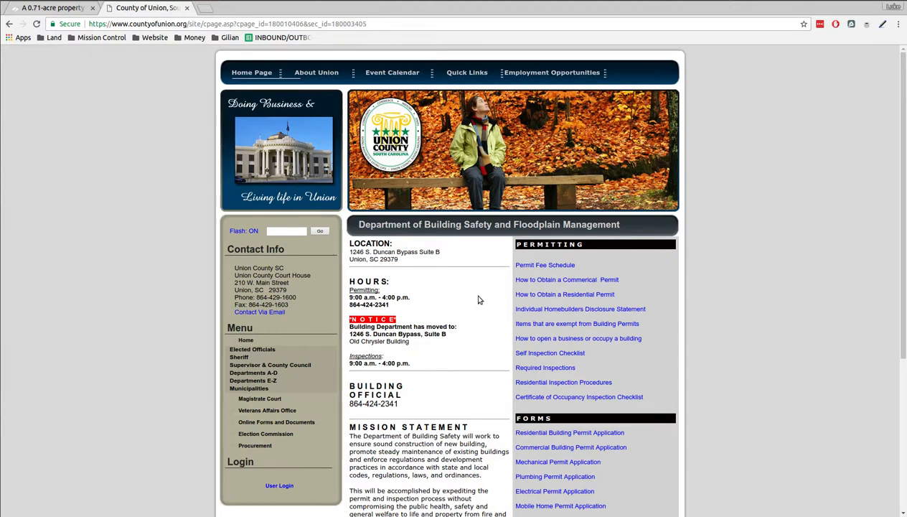
right_click(545, 265)
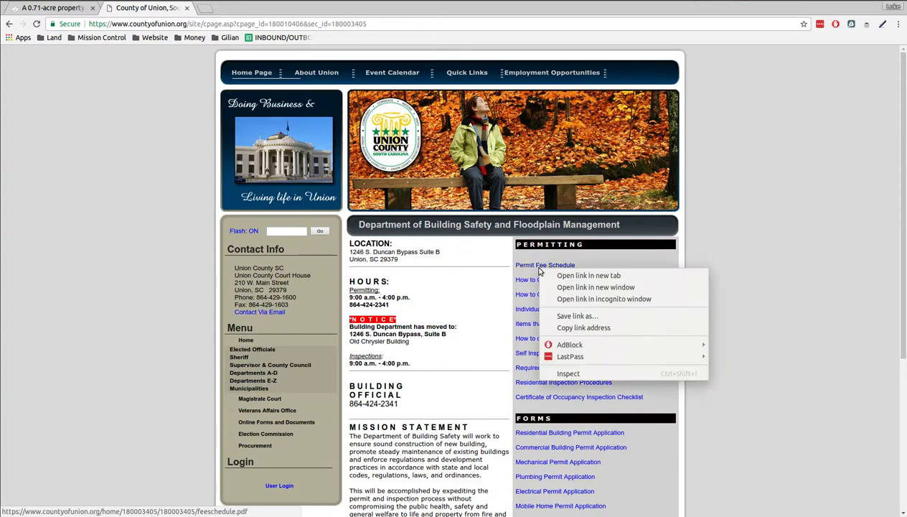
click(588, 275)
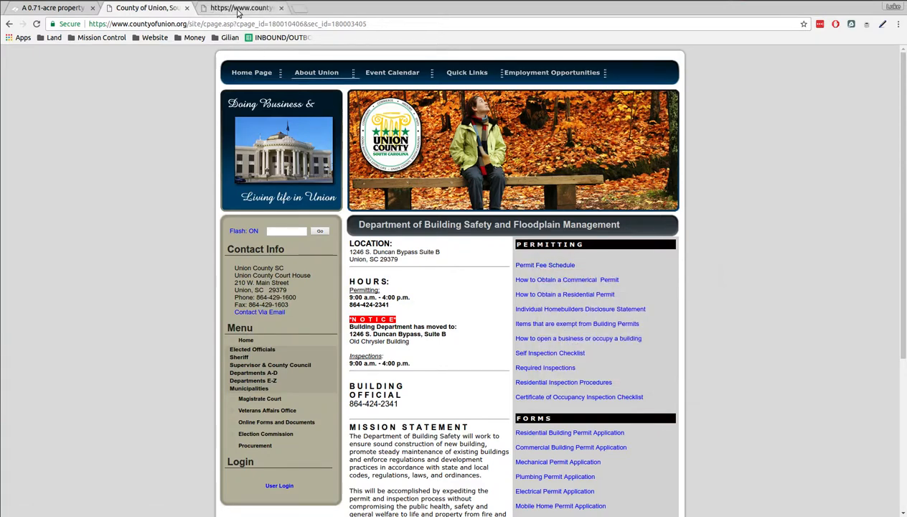
- View the Union County fee schedule PDF listing Section IX building permit fees
click(545, 264)
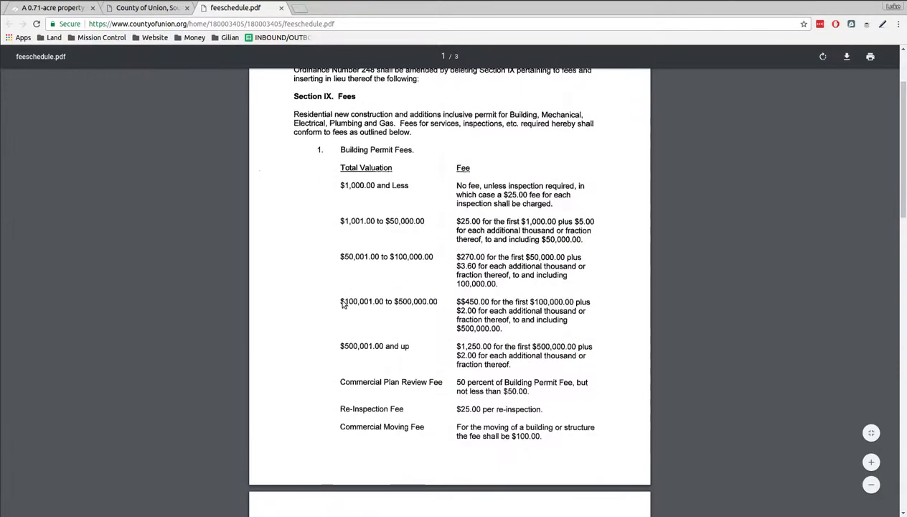
mouse_move(385, 324)
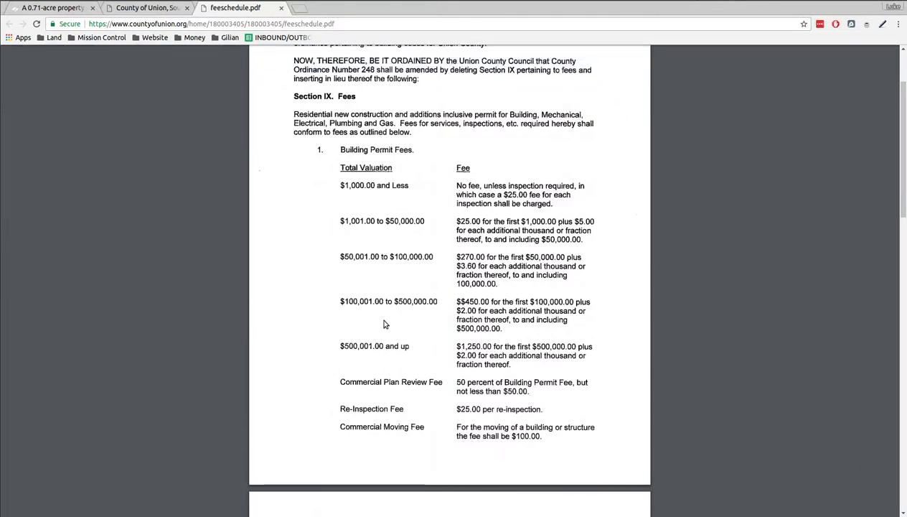
mouse_move(525, 322)
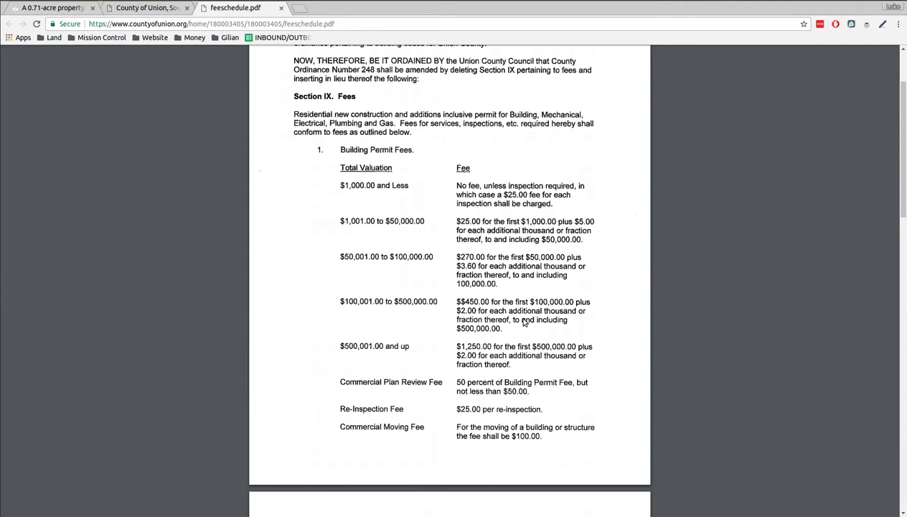
mouse_move(479, 319)
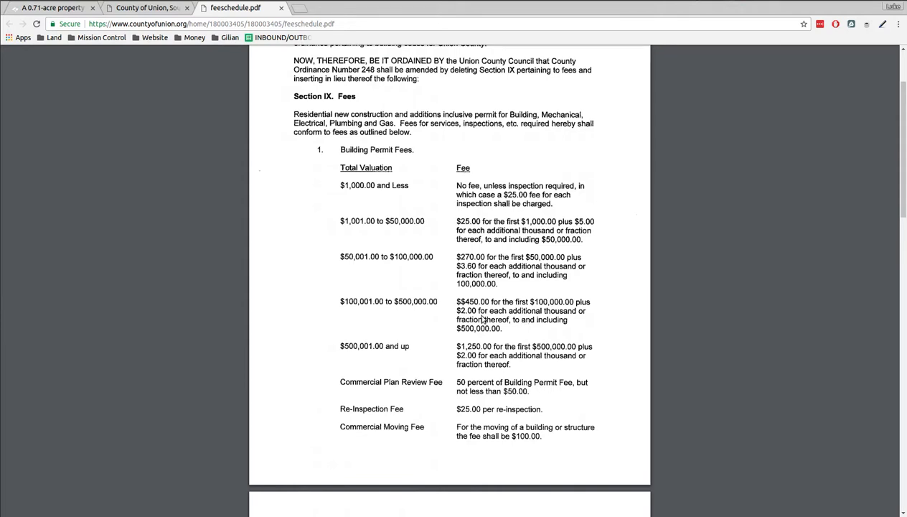
mouse_move(530, 330)
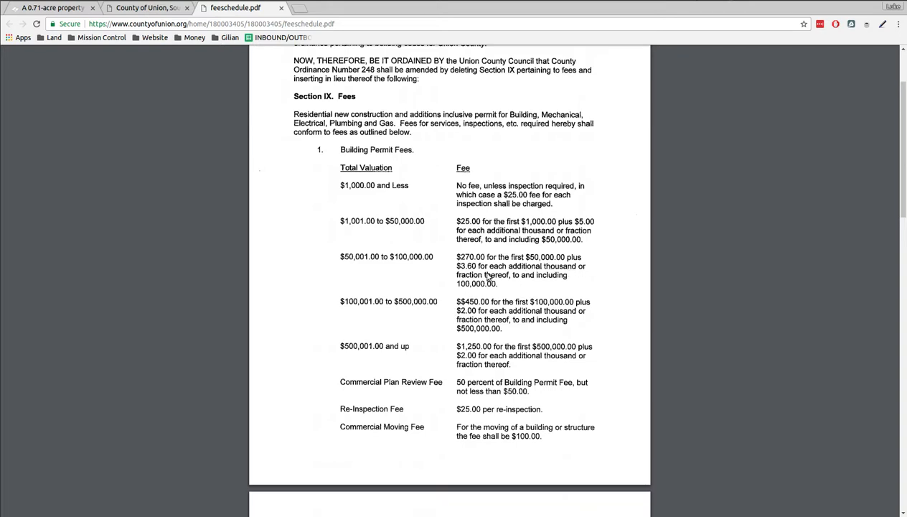
mouse_move(490, 317)
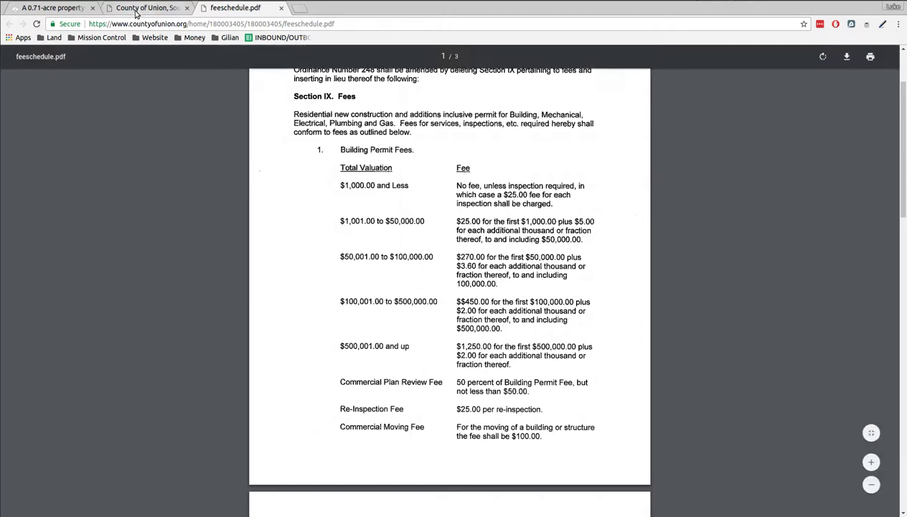
- Return to the Union County Building Safety page and scroll down it
click(147, 8)
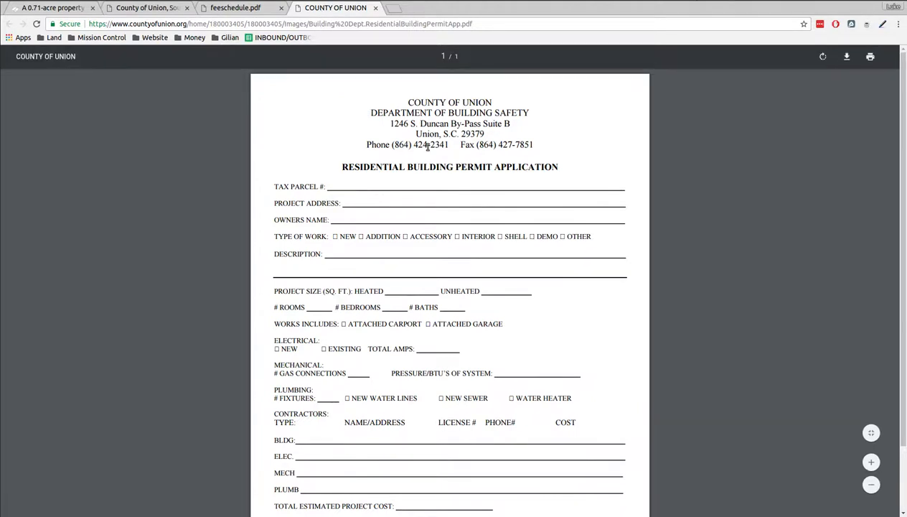
scroll(down, 3)
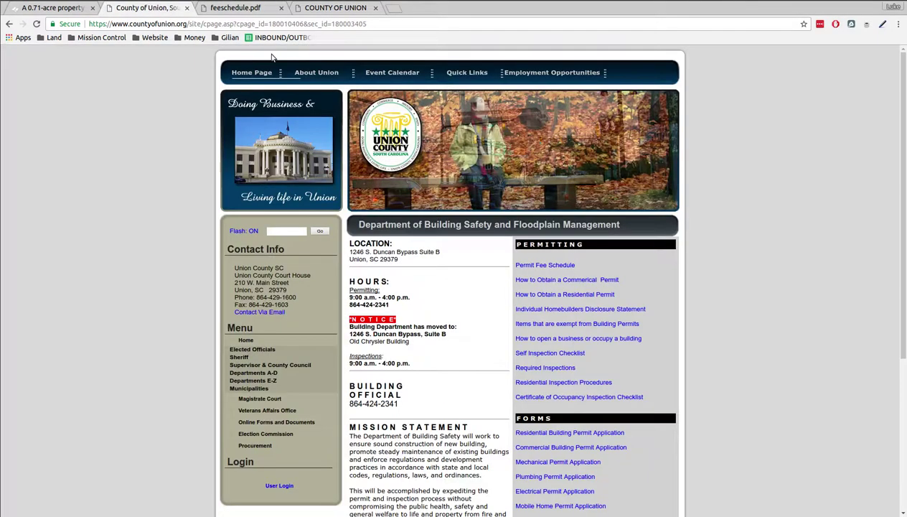
- Back on the 0.71-acre listing, browse the gallery photos including the area map
click(53, 8)
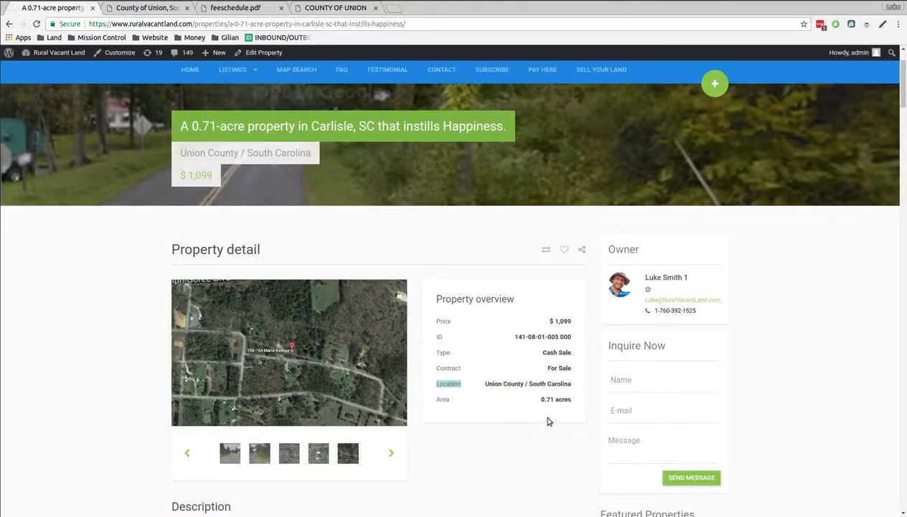
mouse_move(567, 338)
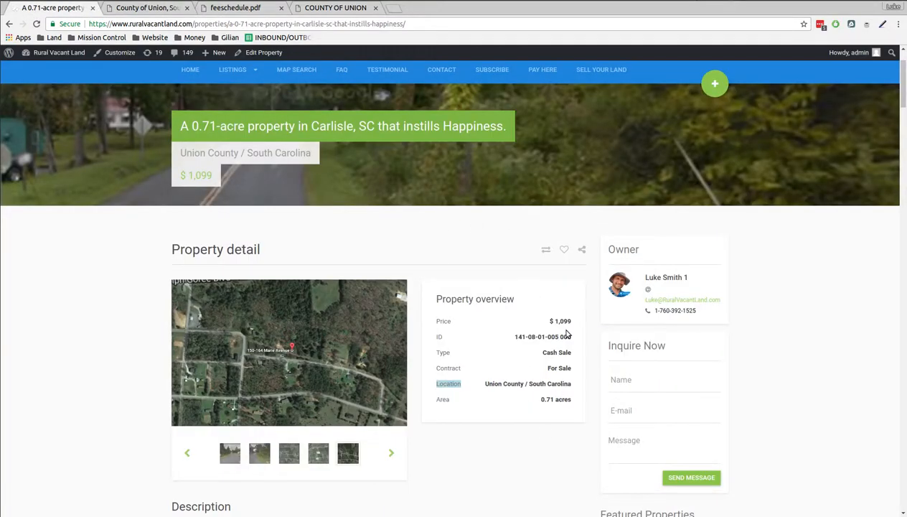
mouse_move(503, 325)
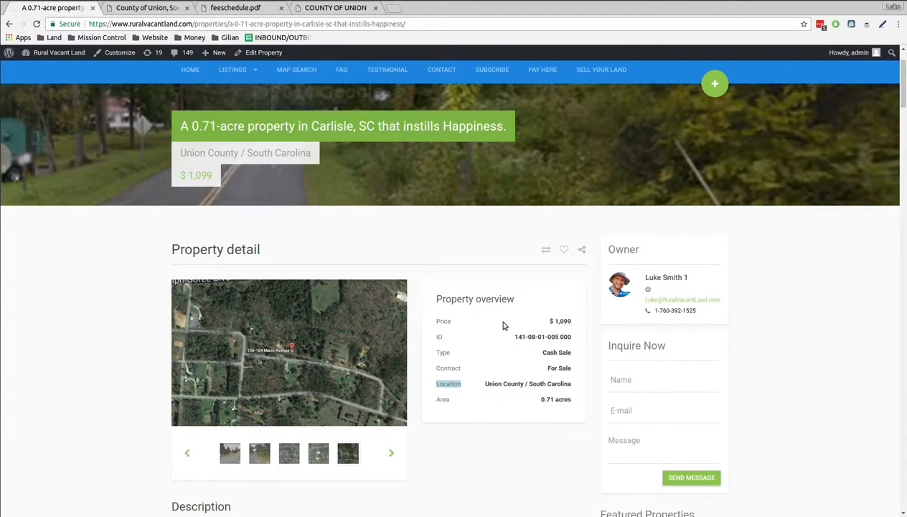
scroll(down, 3)
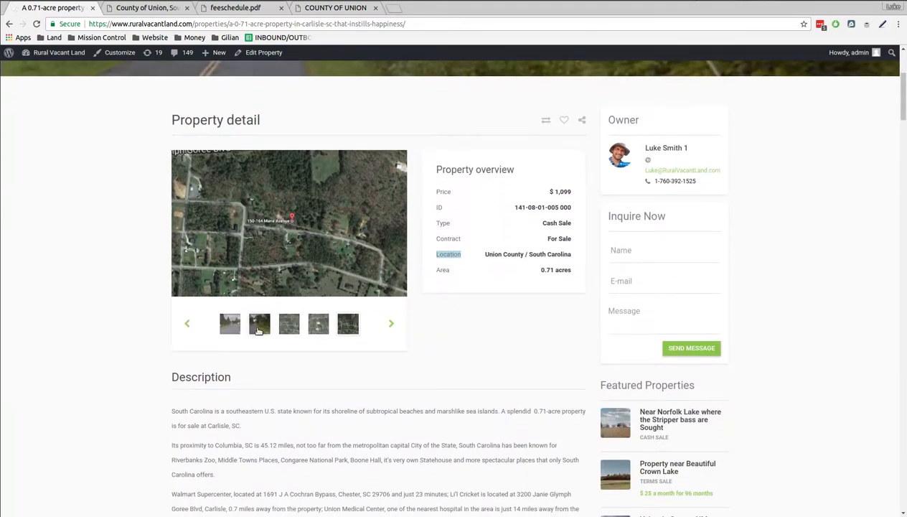
click(260, 324)
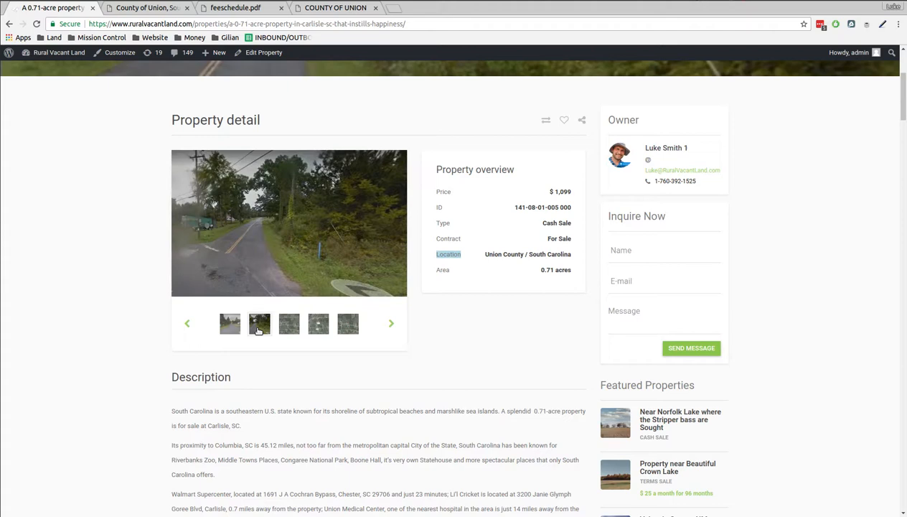
click(318, 324)
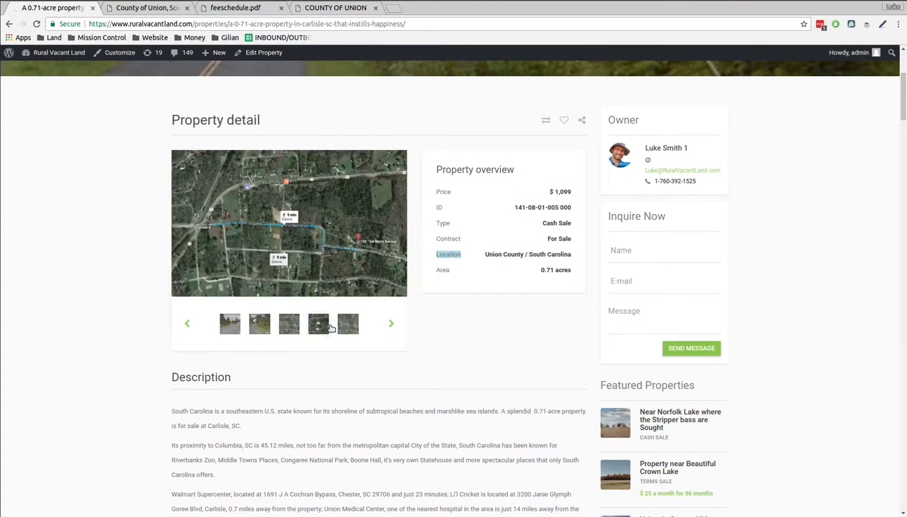
- Open the listing's GPS coordinates 34.592461, -81.455839 in a new tab
scroll(down, 3)
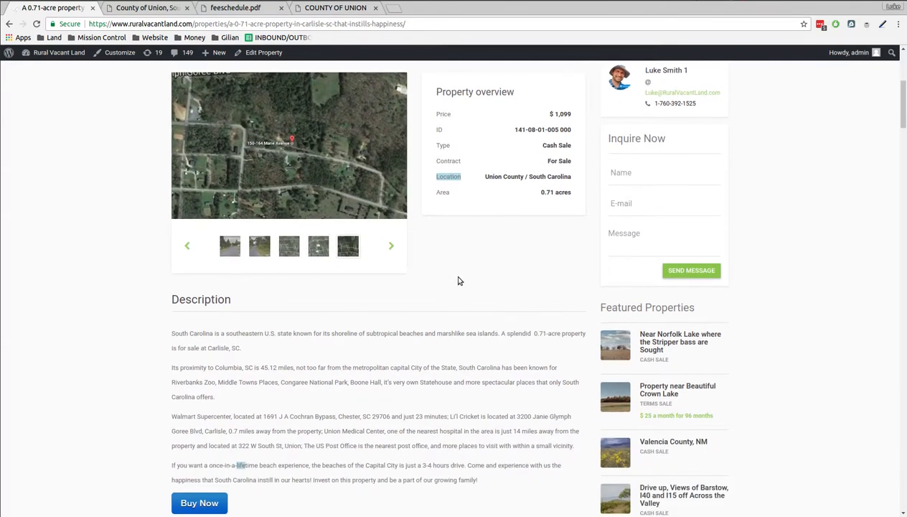
scroll(down, 3)
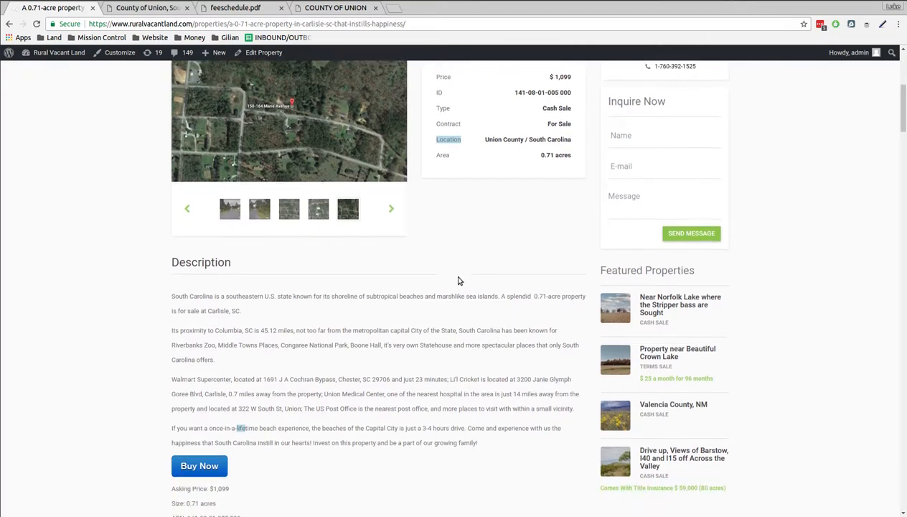
scroll(down, 3)
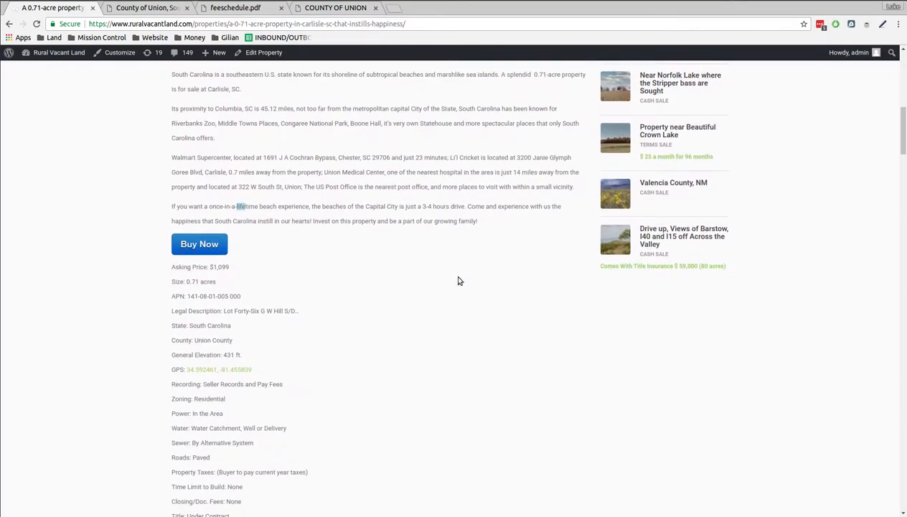
right_click(215, 240)
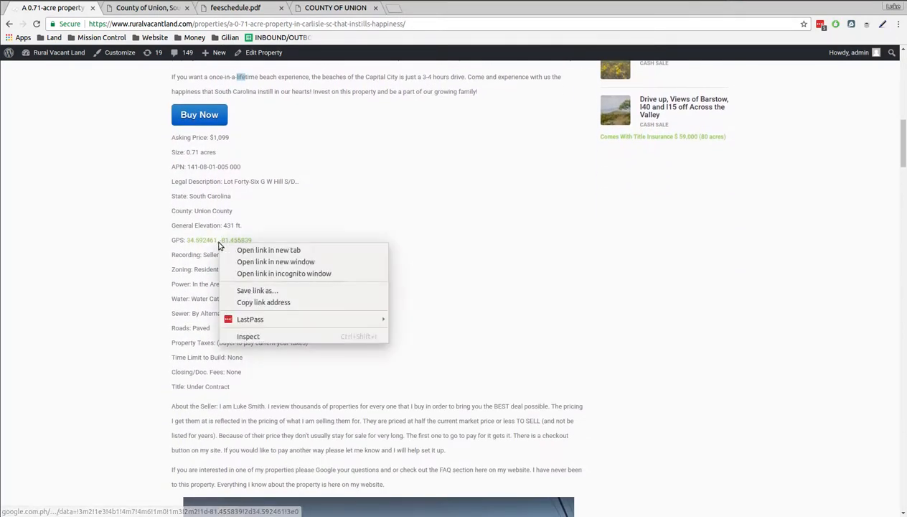
click(267, 250)
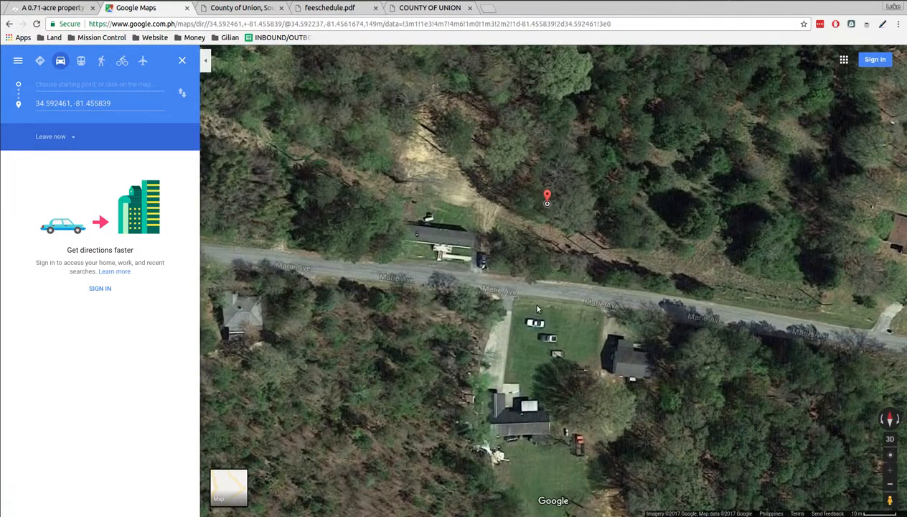
mouse_move(548, 275)
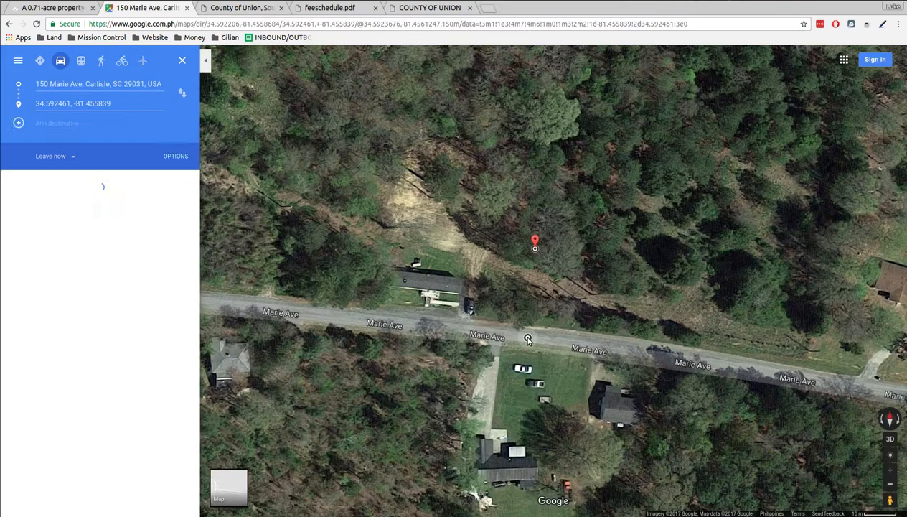
click(526, 336)
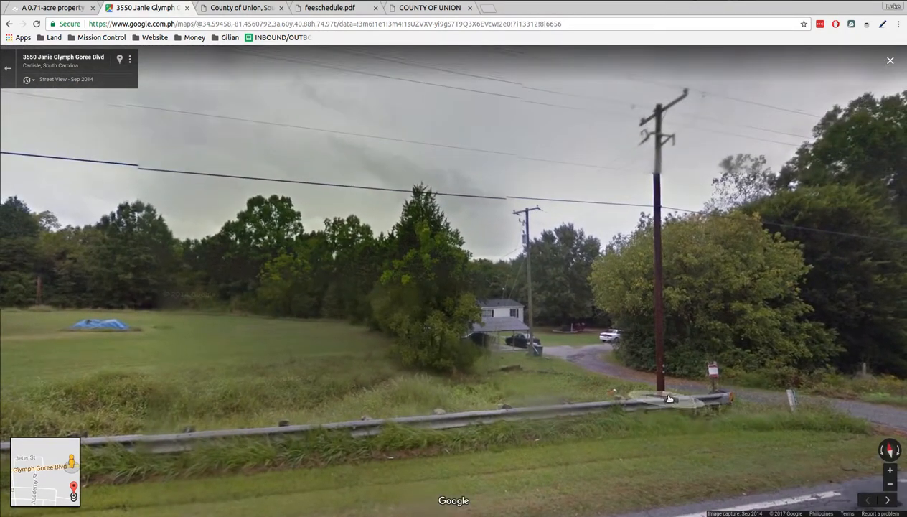
- Scroll the listing's nearby-place photos: Walmart, Li'l Cricket, Valero and the post office
click(52, 12)
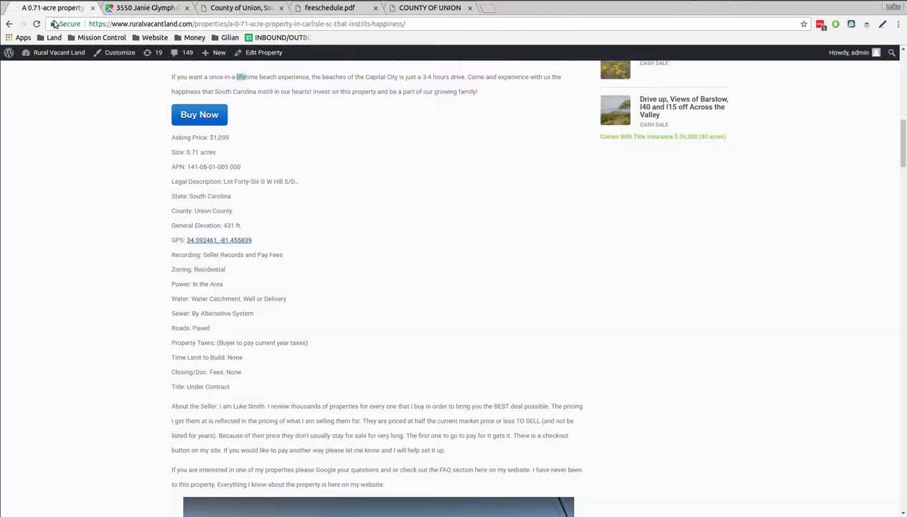
scroll(down, 3)
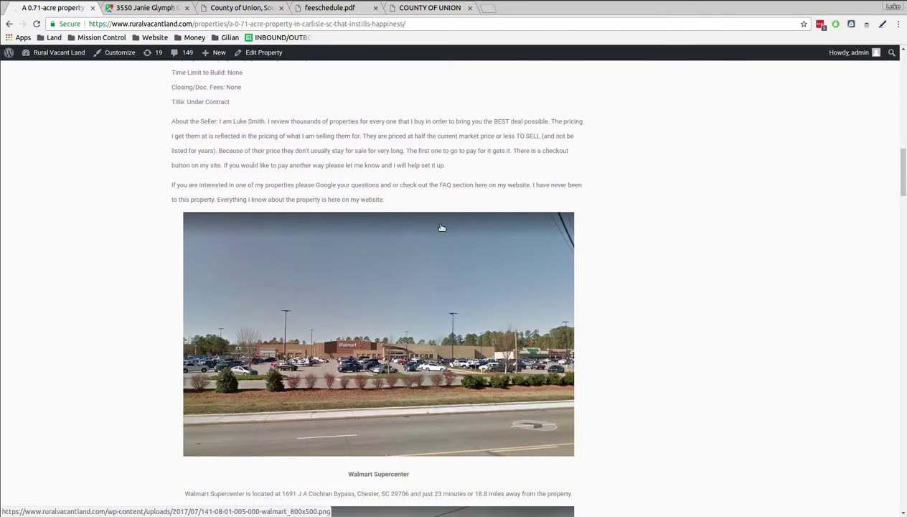
scroll(down, 3)
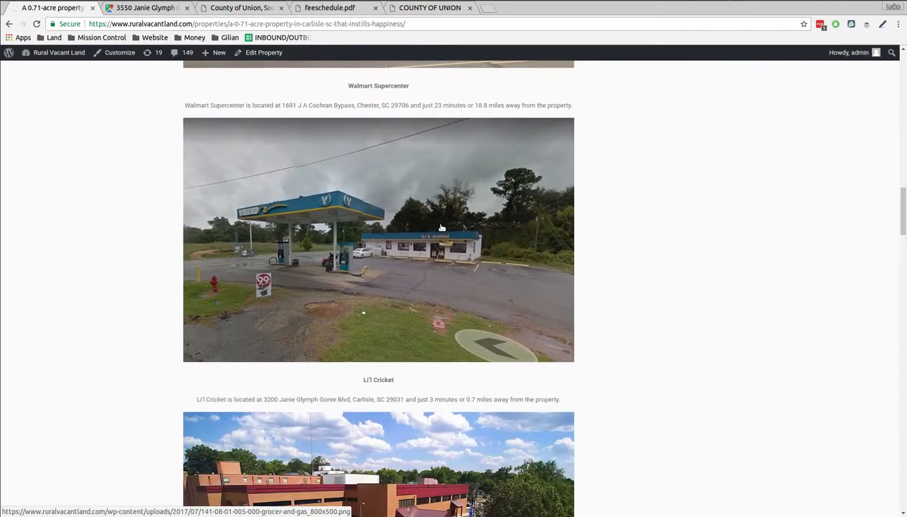
scroll(down, 3)
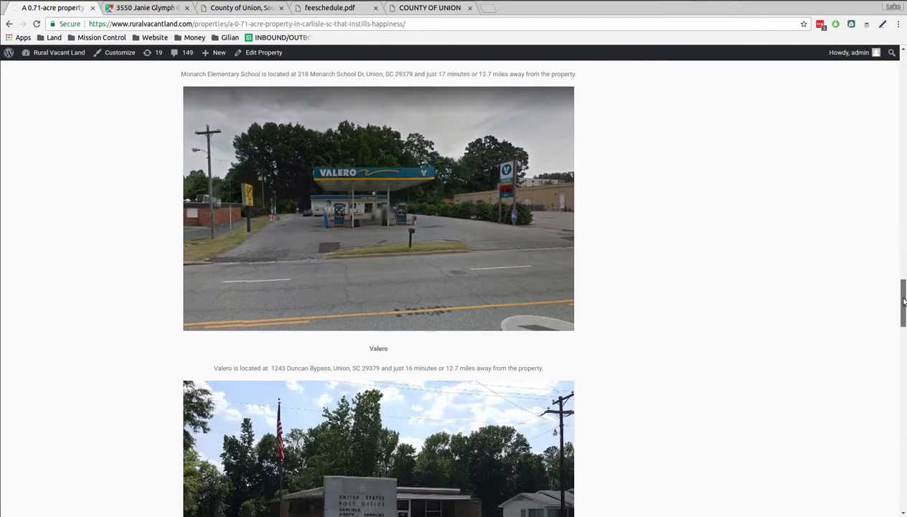
scroll(down, 3)
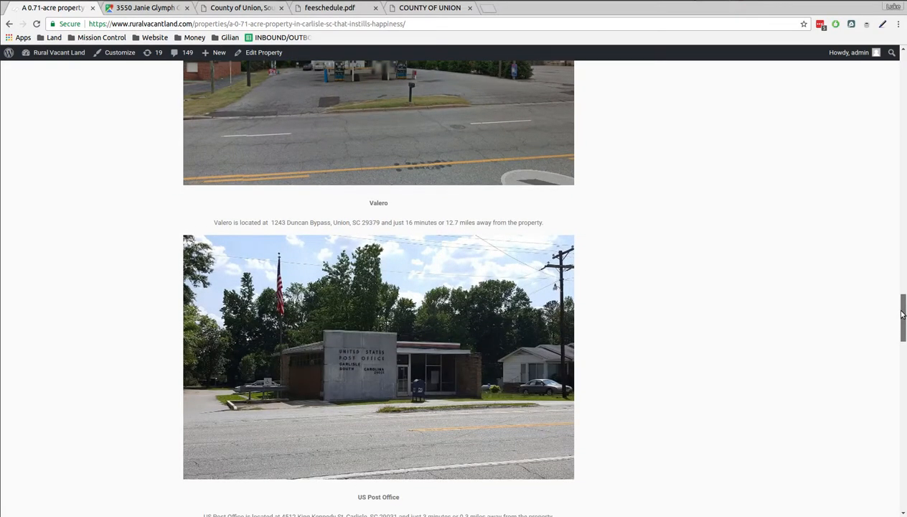
scroll(down, 3)
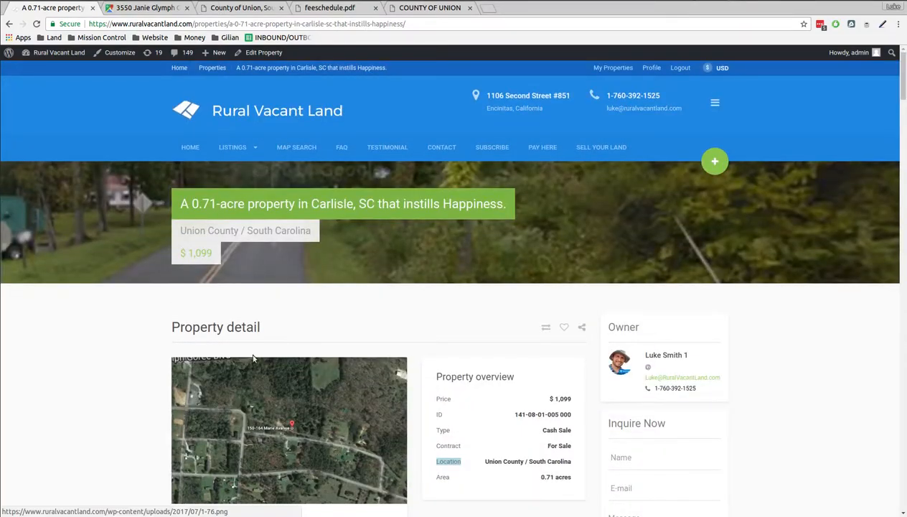
scroll(down, 3)
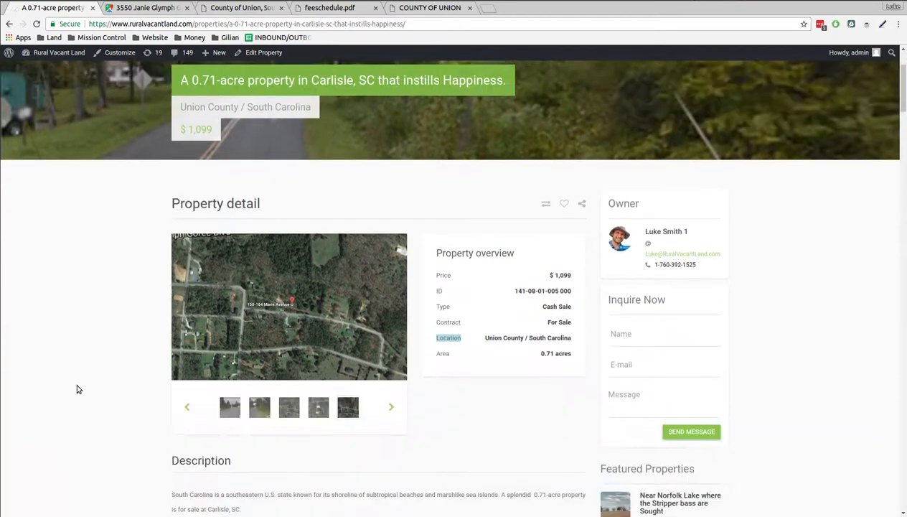
scroll(down, 3)
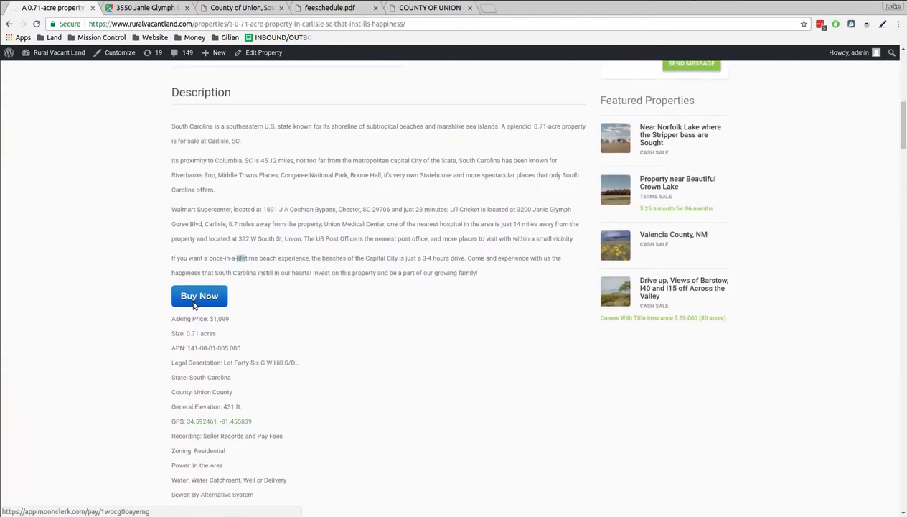
click(199, 296)
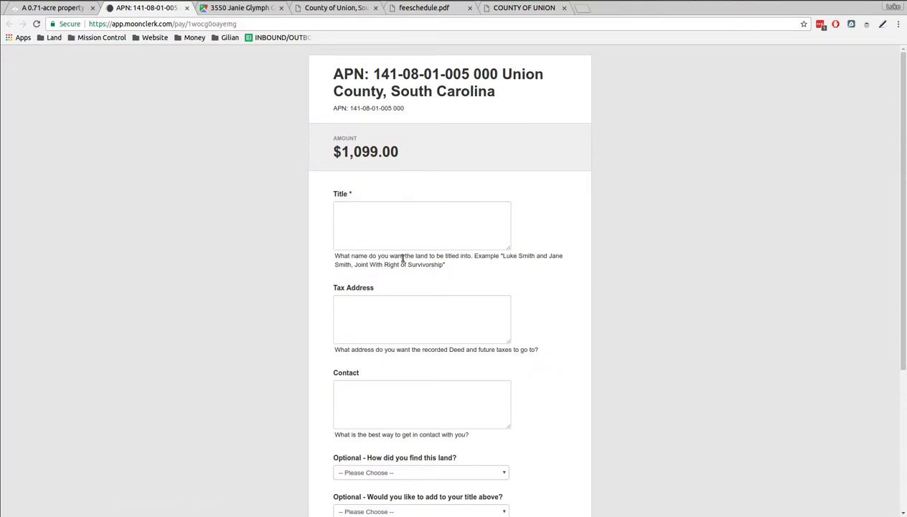
mouse_move(412, 324)
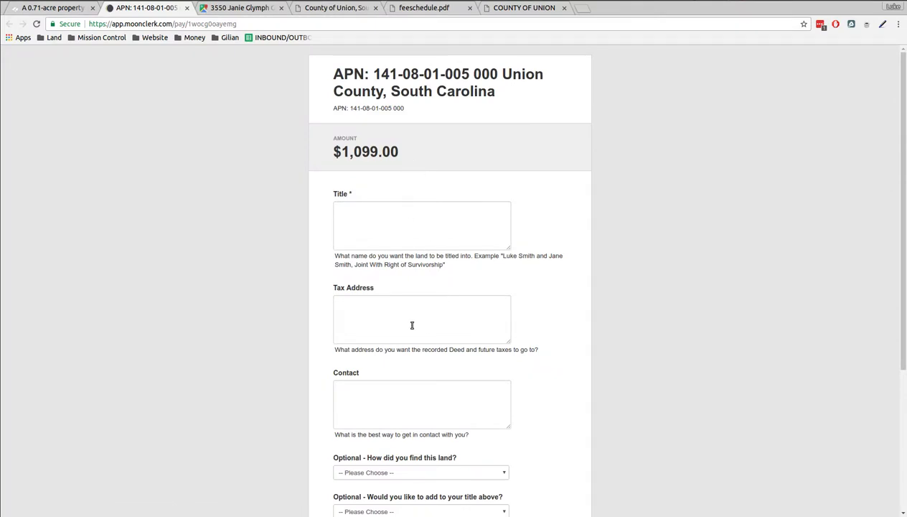
mouse_move(394, 317)
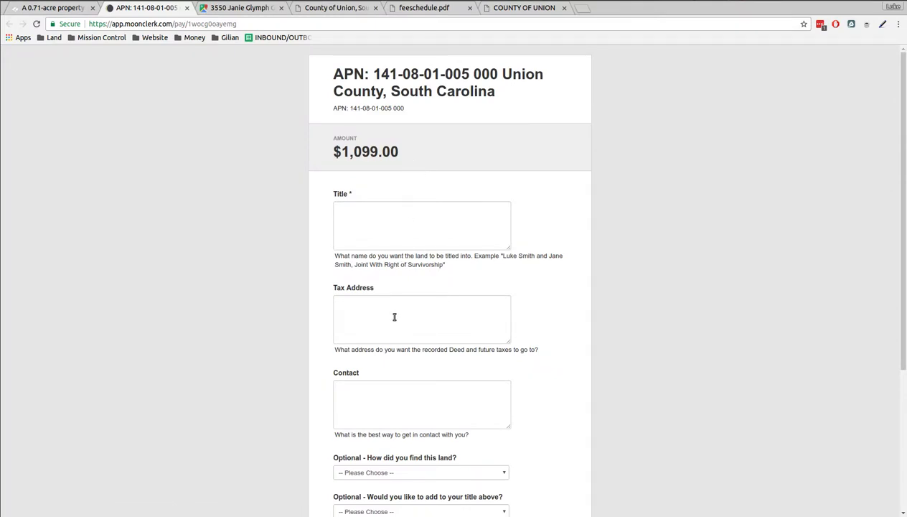
mouse_move(430, 402)
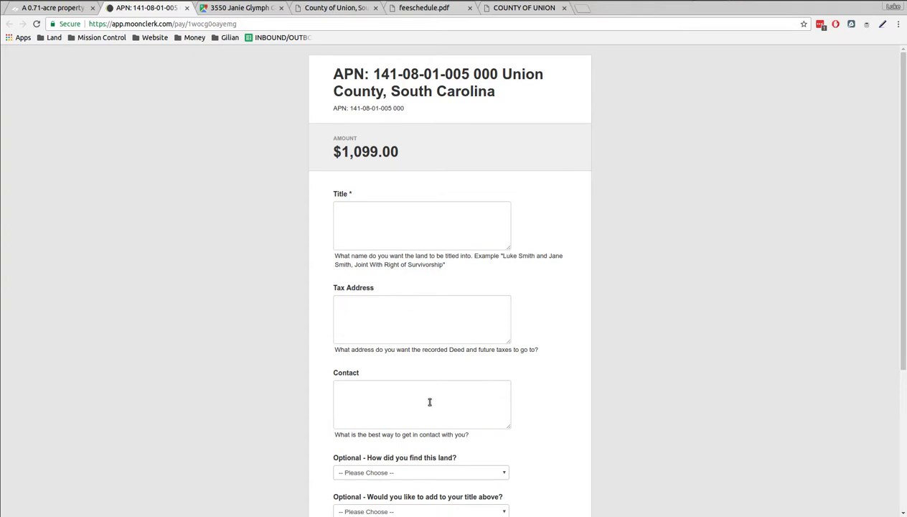
scroll(down, 3)
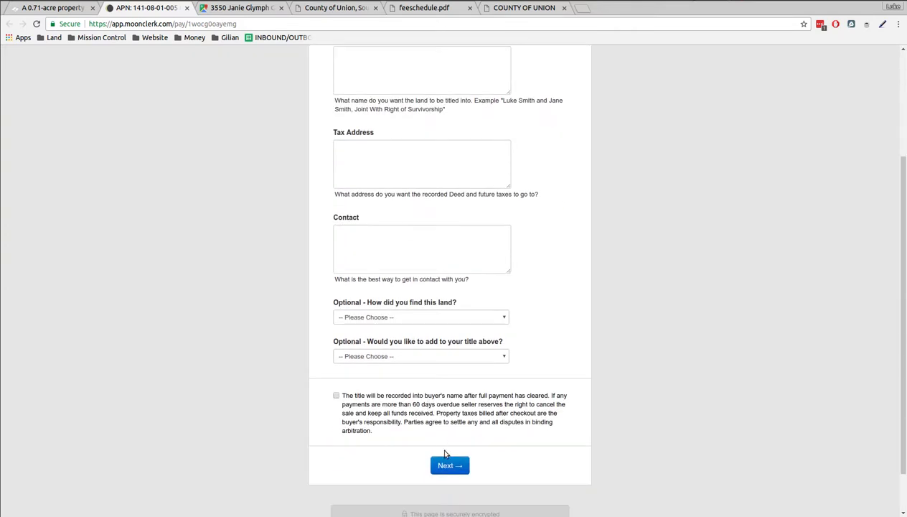
mouse_move(443, 409)
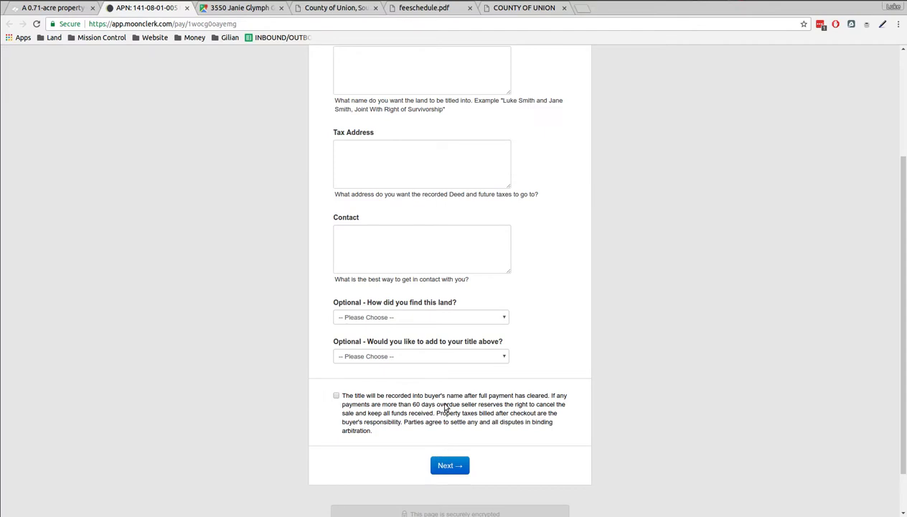
scroll(up, 3)
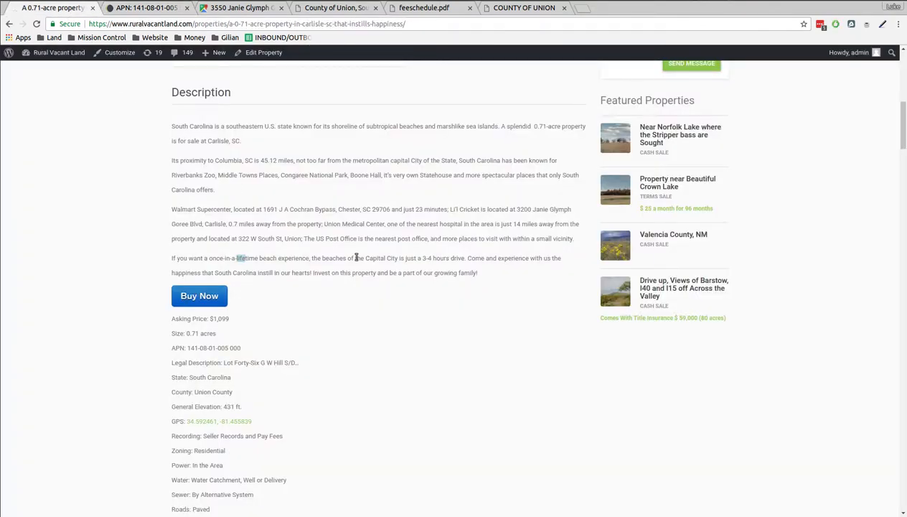
scroll(up, 3)
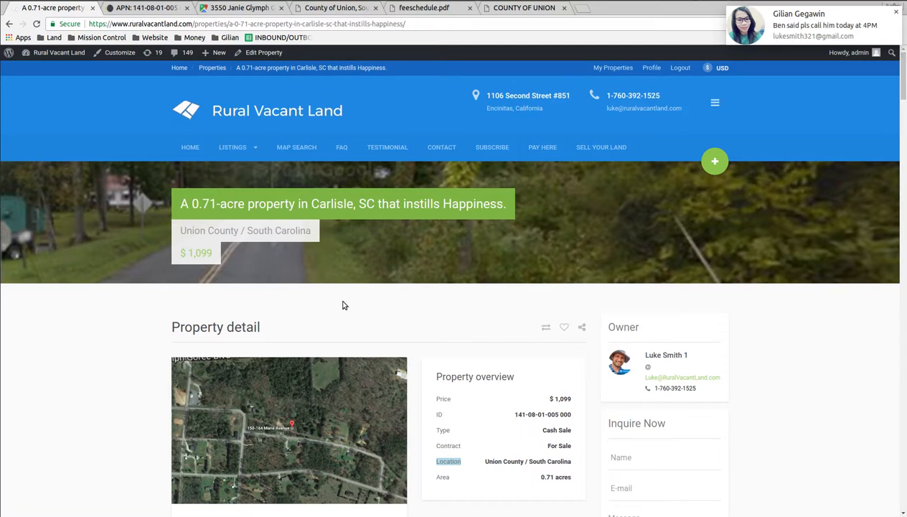
click(893, 12)
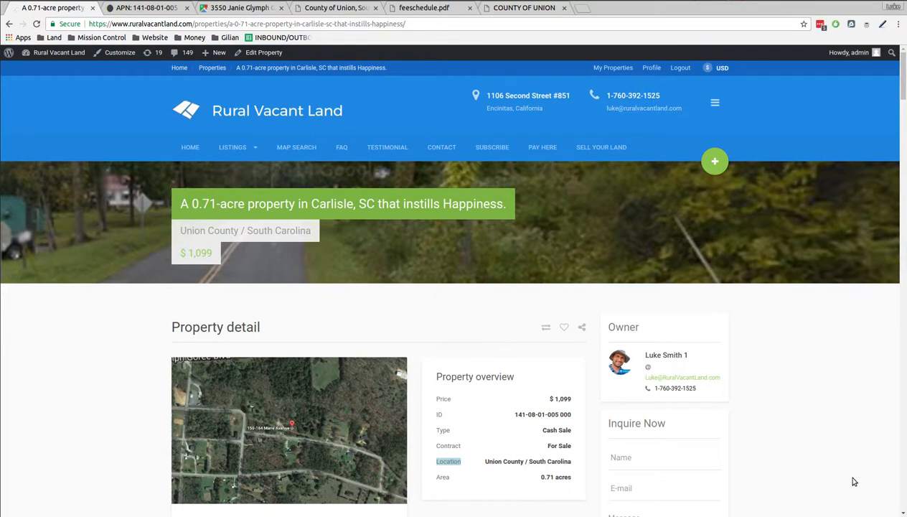